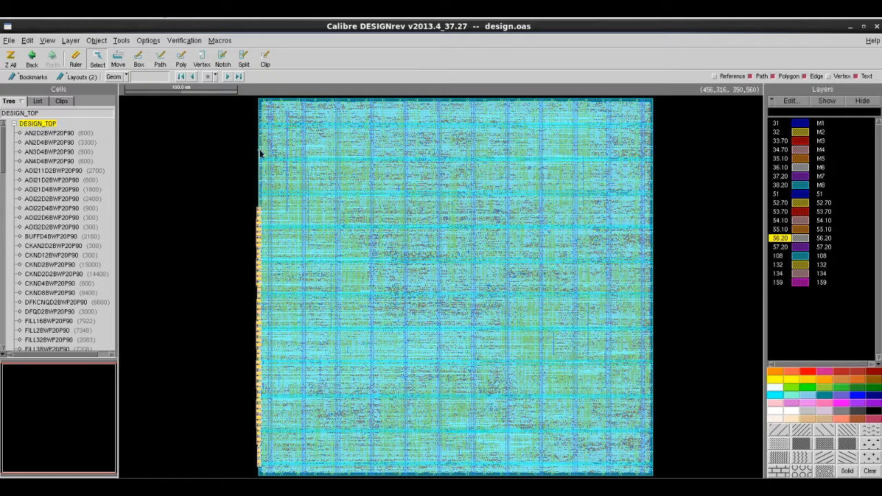
Display layout1 fill.oas and confirm both design.oas and fill.oas are loaded.
left_click(79, 76)
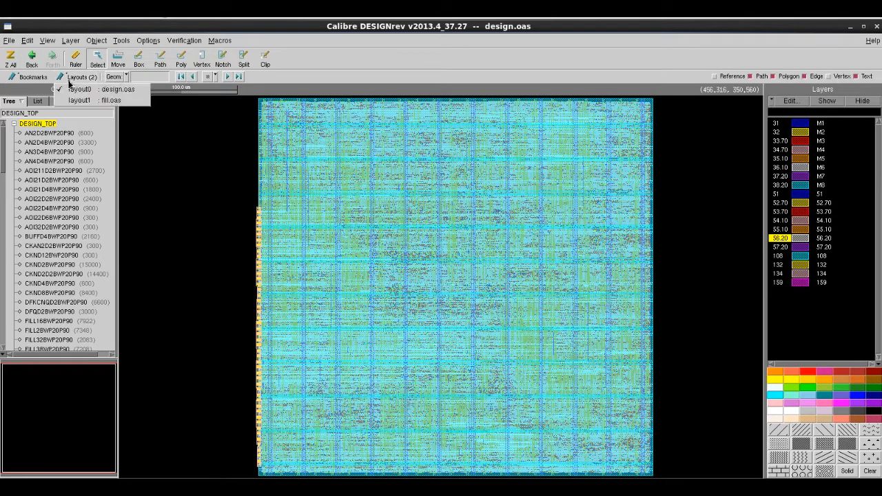
left_click(80, 99)
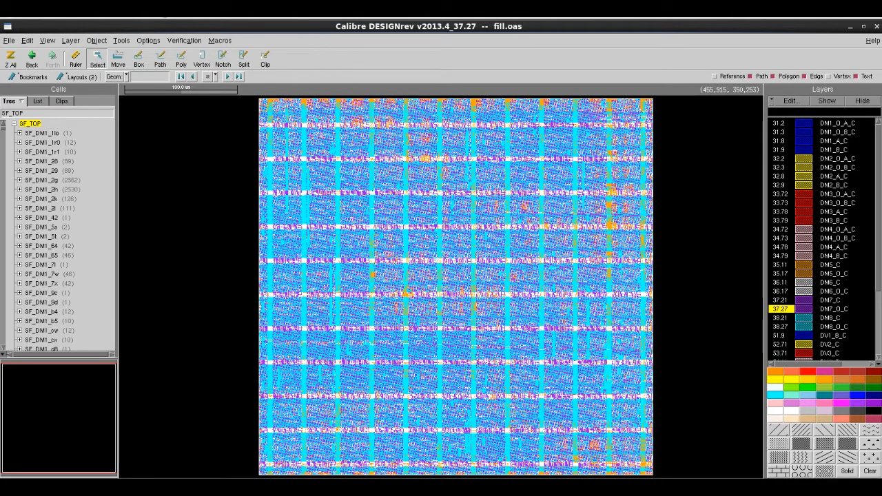
left_click(80, 77)
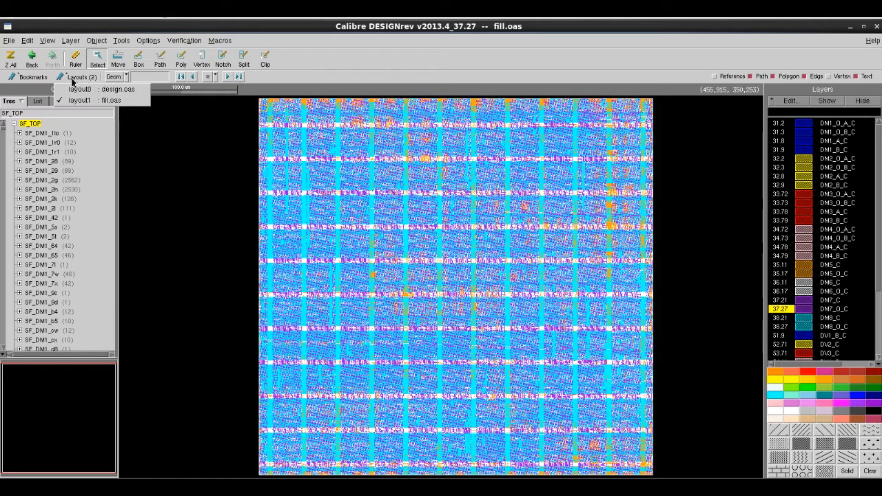
mouse_move(78, 100)
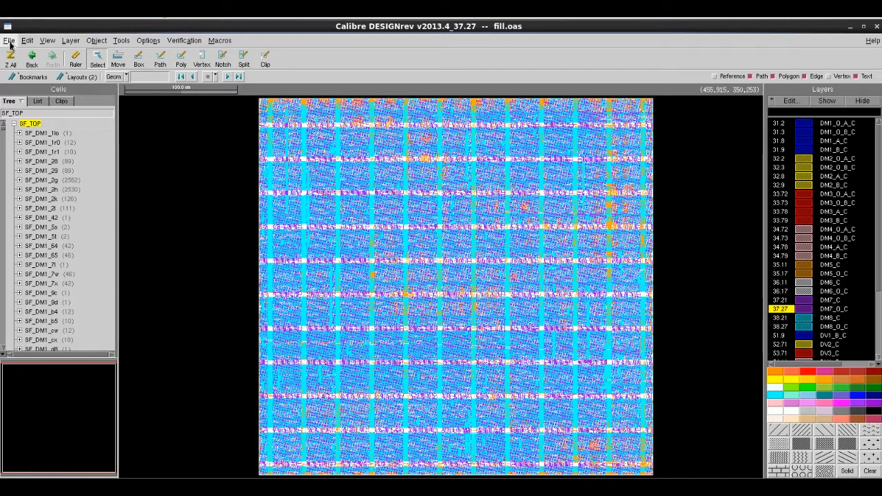
Start a New Overlay from the File menu to combine design.oas and fill.oas.
left_click(9, 40)
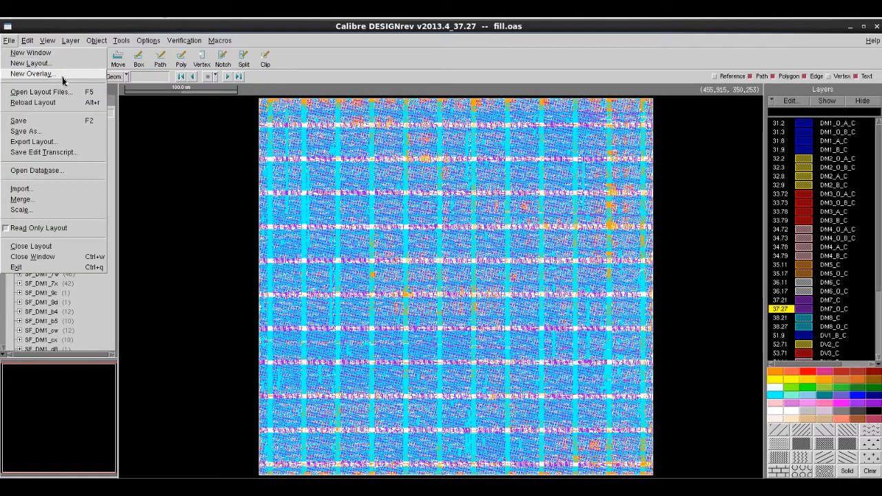
left_click(30, 74)
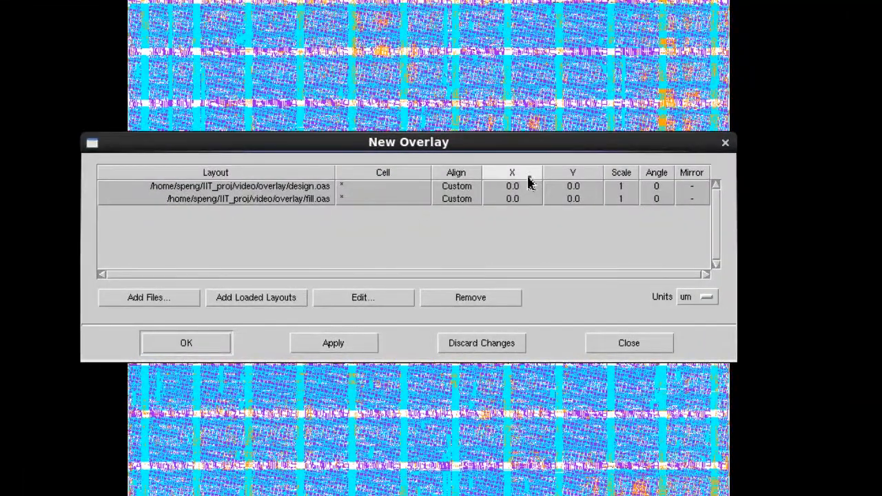
mouse_move(377, 333)
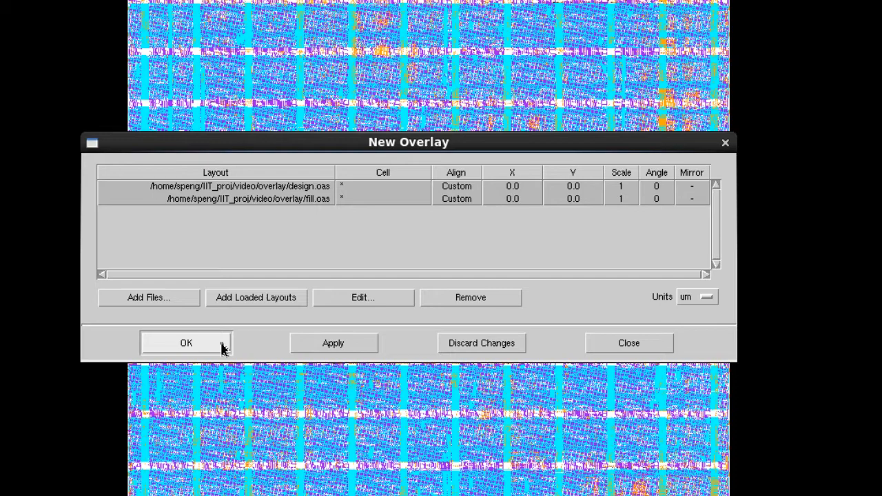
Create overlay1 and select the M2 layers 32, 32.2, 32.3, 32.8 and 32.9.
left_click(185, 342)
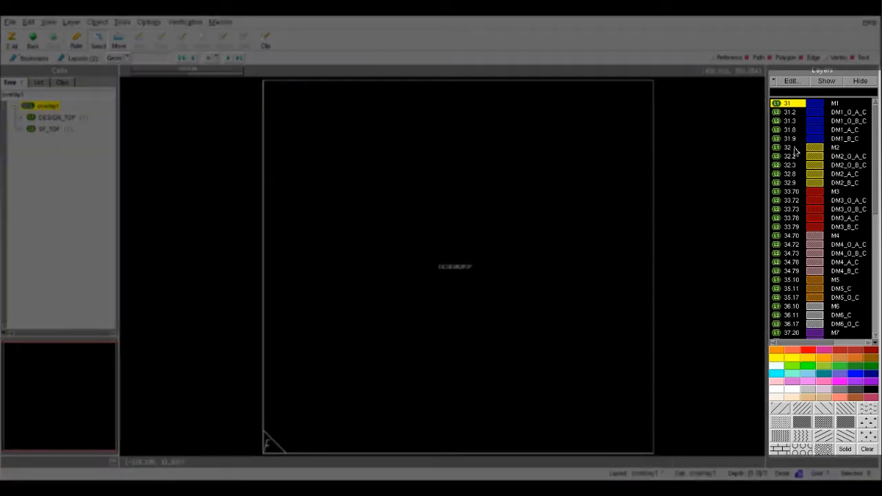
left_click(787, 147)
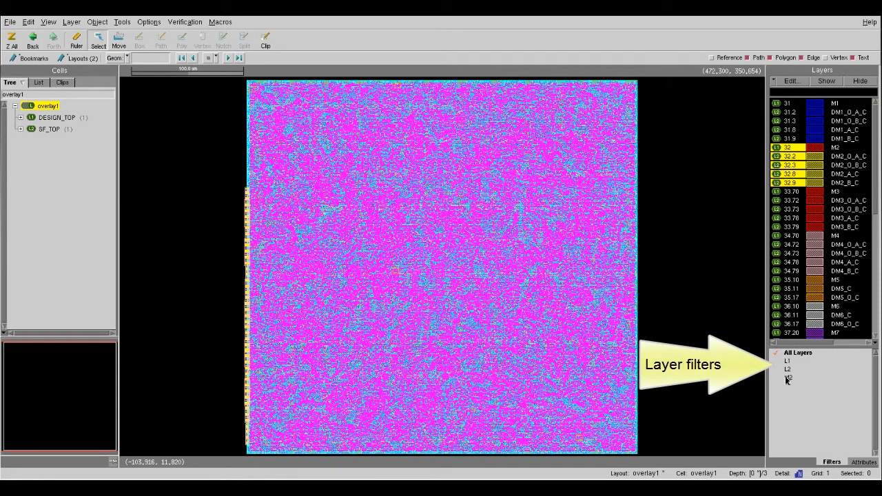
Apply the M2 filter to show only M2 wiring and dummy-fill shapes.
left_click(787, 378)
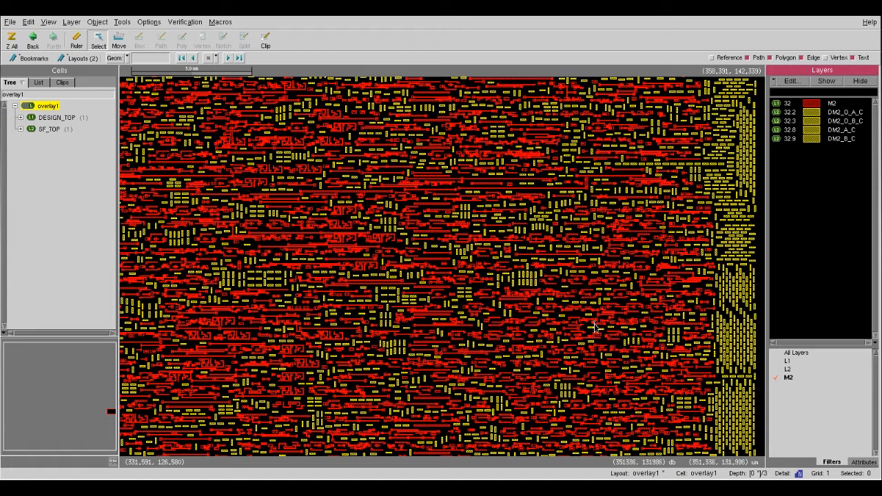
mouse_move(491, 279)
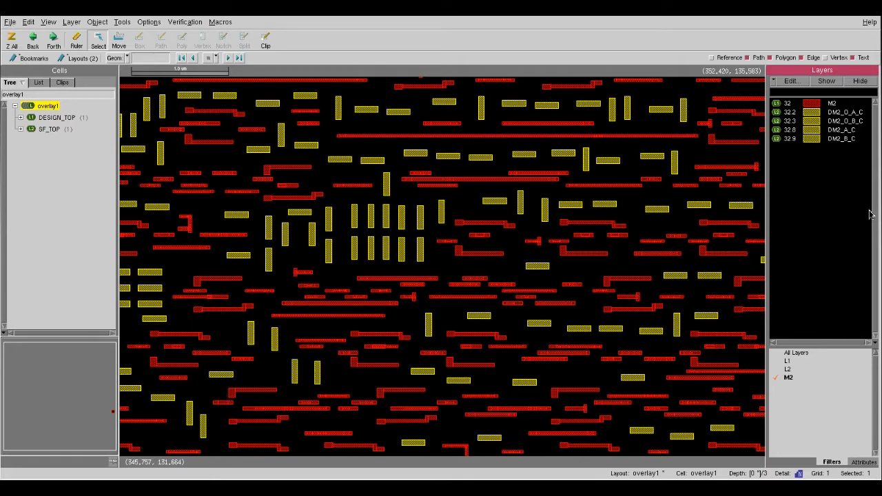
left_click(10, 22)
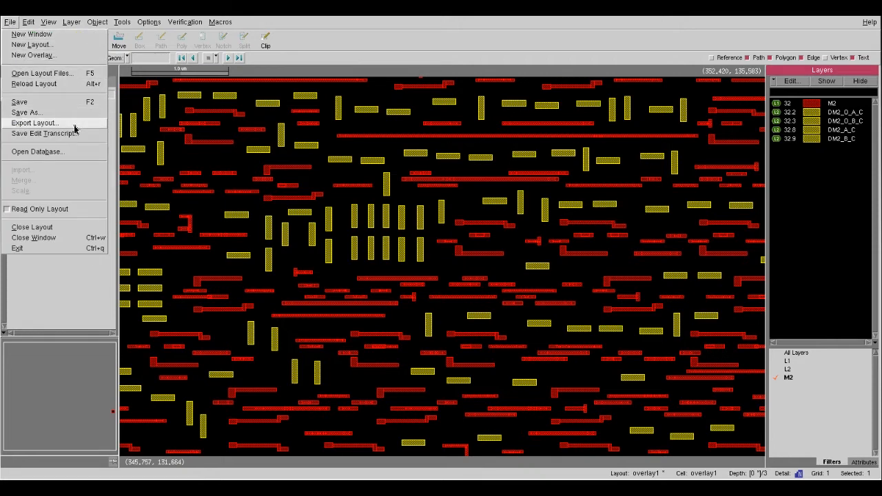
Export overlay1 in OASIS format with top cell name New_top.
left_click(34, 122)
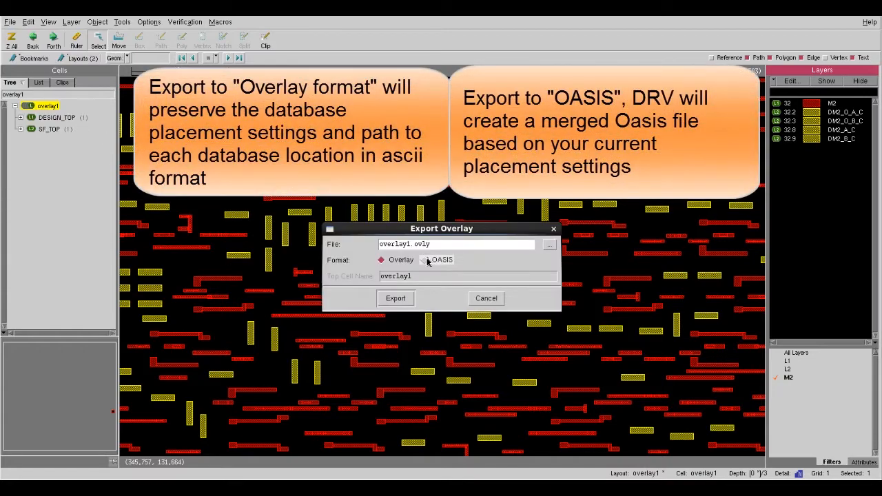
left_click(423, 260)
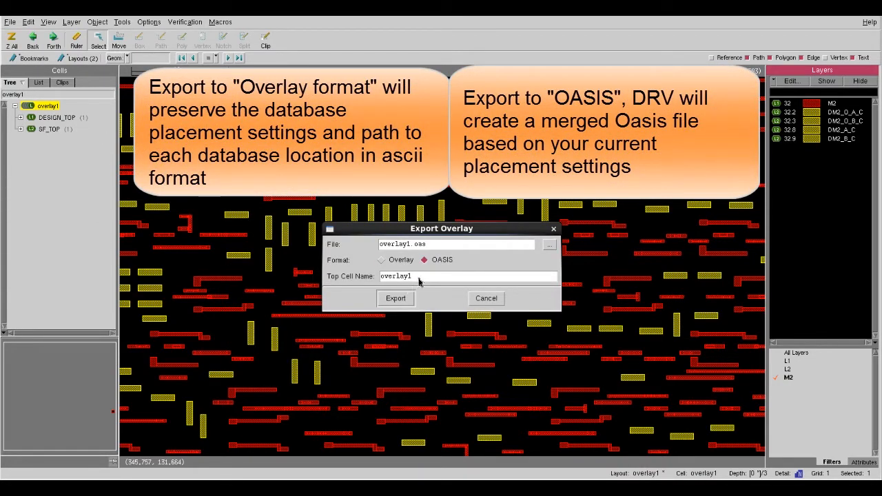
type("New_top")
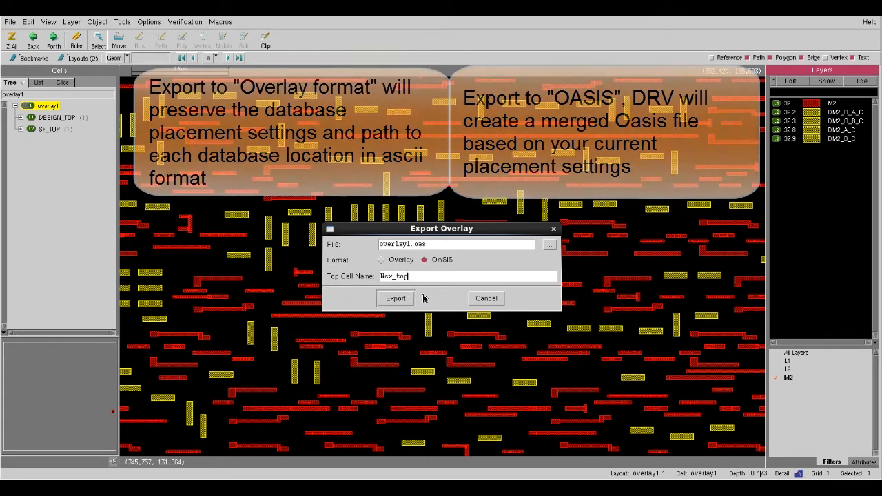
left_click(396, 297)
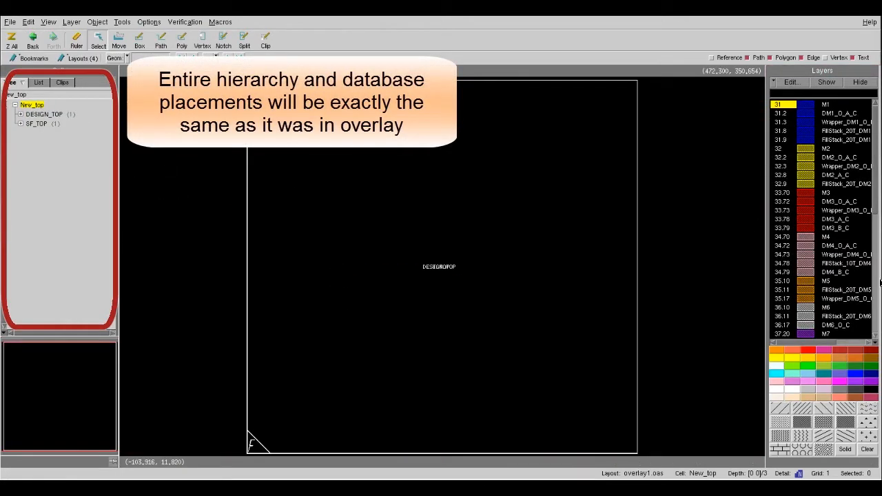
mouse_move(428, 244)
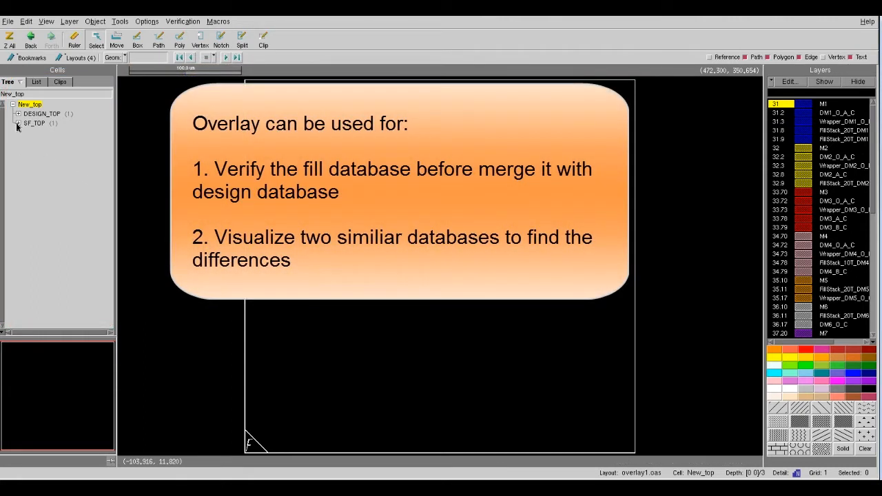
Expand the SF_TOP and DESIGN_TOP hierarchies under New_top in the Cells tree.
left_click(17, 124)
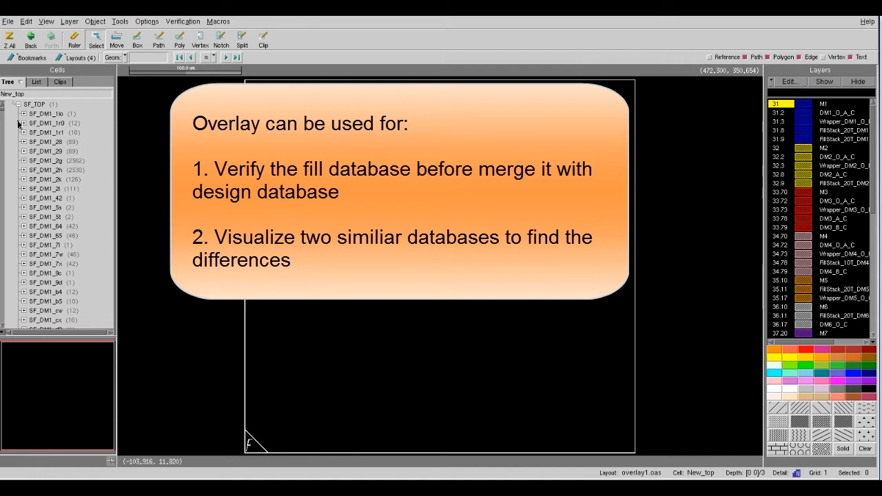
left_click(12, 104)
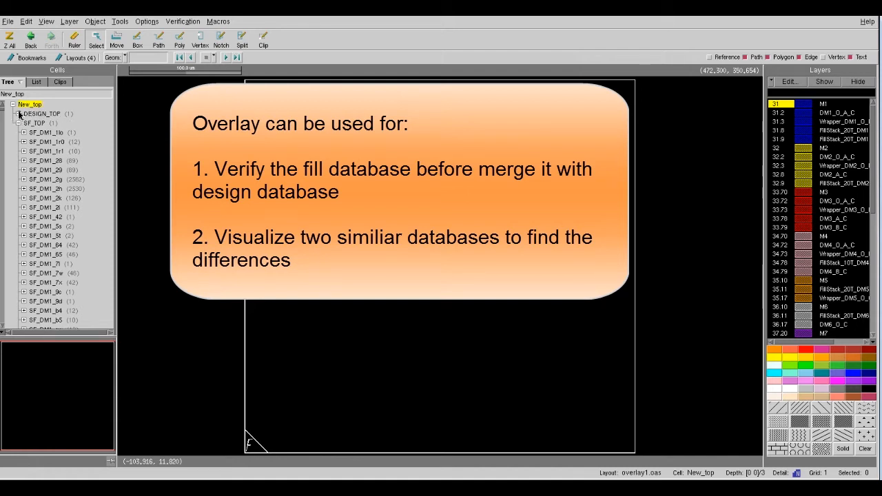
left_click(20, 114)
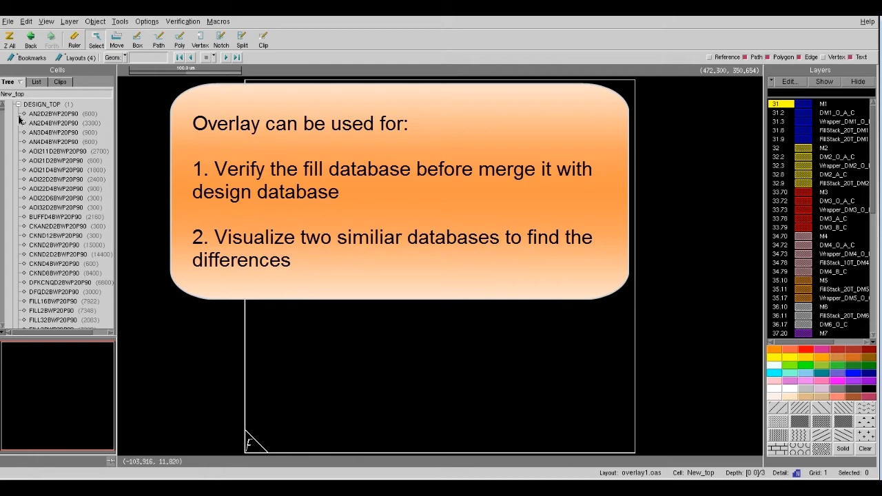
left_click(13, 104)
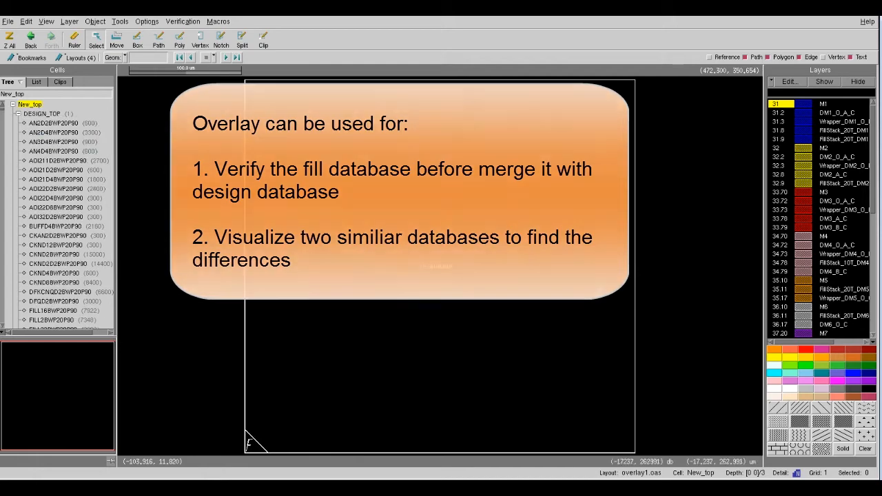